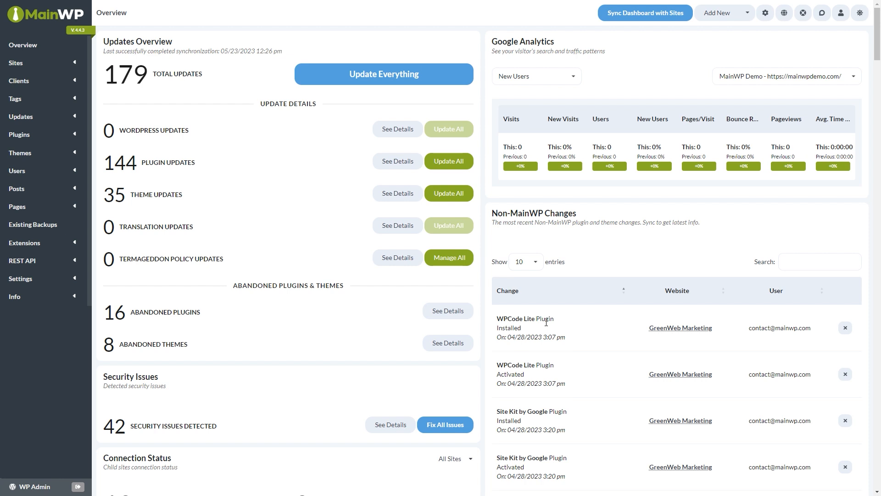
Start a new tag under Manage Tags and bring up its Select Color picker.
{"action": "left_click", "coordinate": [15, 98]}
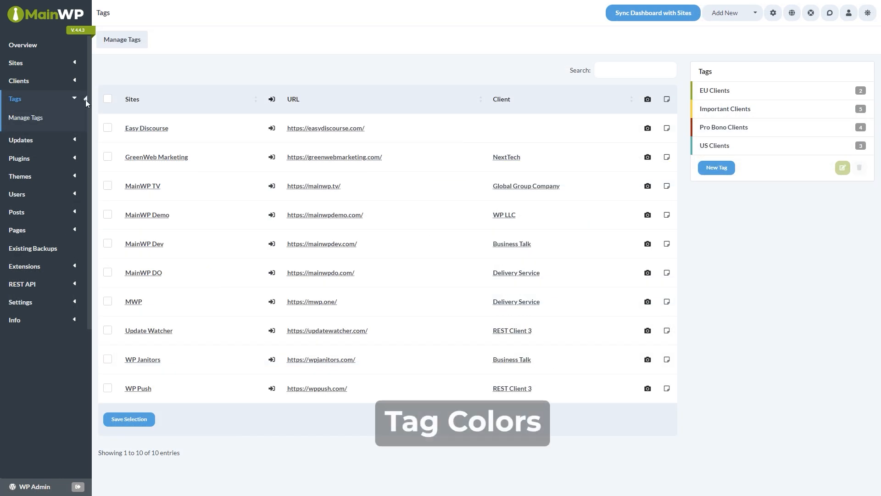
{"action": "mouse_move", "coordinate": [716, 167]}
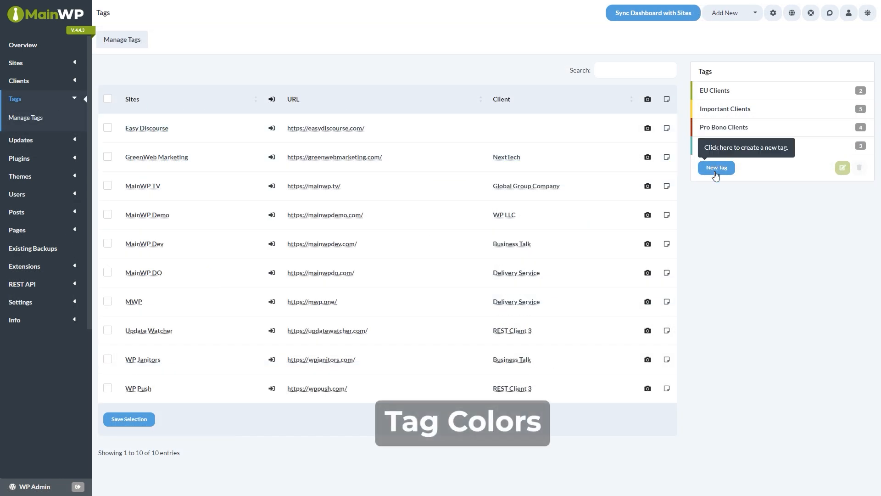
{"action": "left_click", "coordinate": [716, 167]}
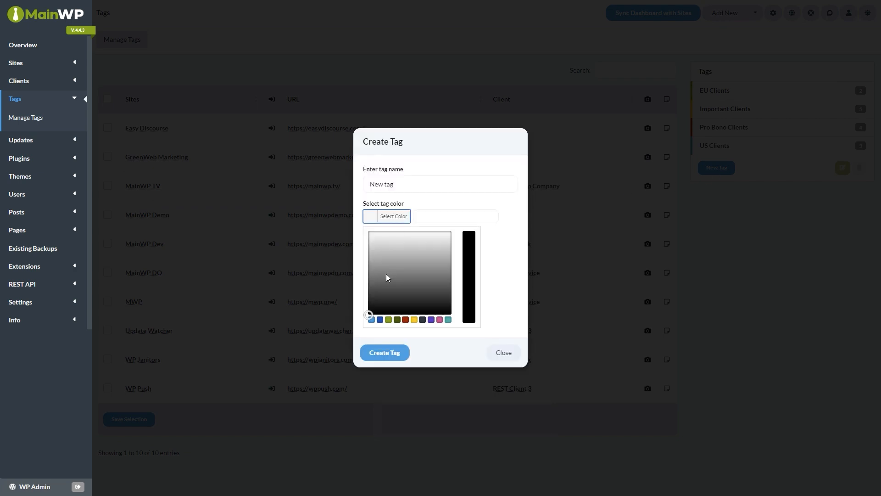
{"action": "left_click", "coordinate": [425, 265]}
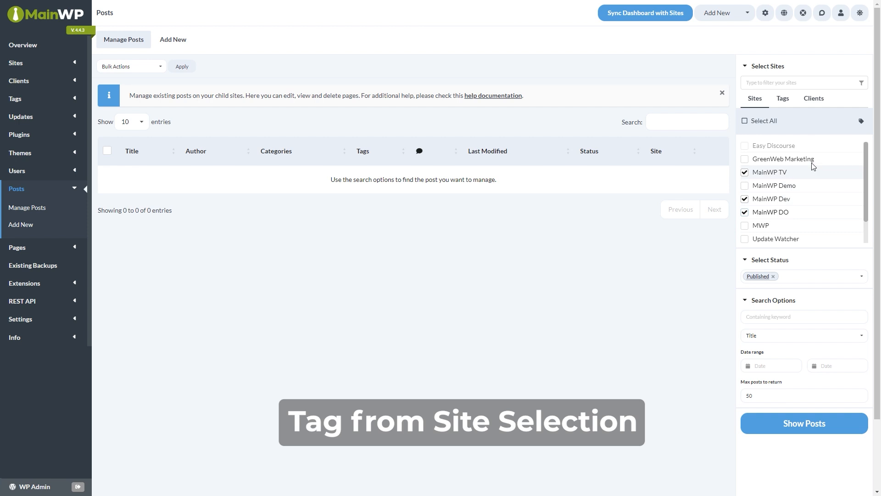
{"action": "mouse_move", "coordinate": [862, 121]}
{"action": "type", "text": "site selection tag 1"}
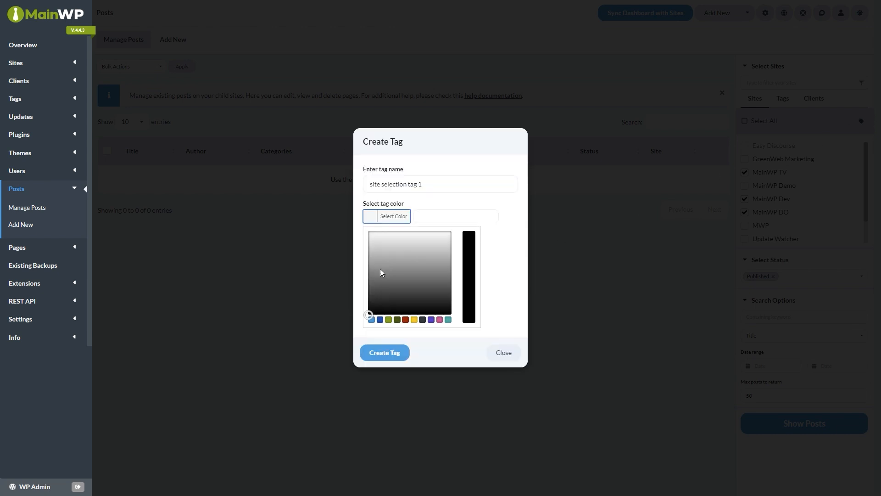
Create a dark red tag for the ticked sites MainWP TV, Dev and DO, then move on to Plugins.
{"action": "left_click", "coordinate": [405, 319]}
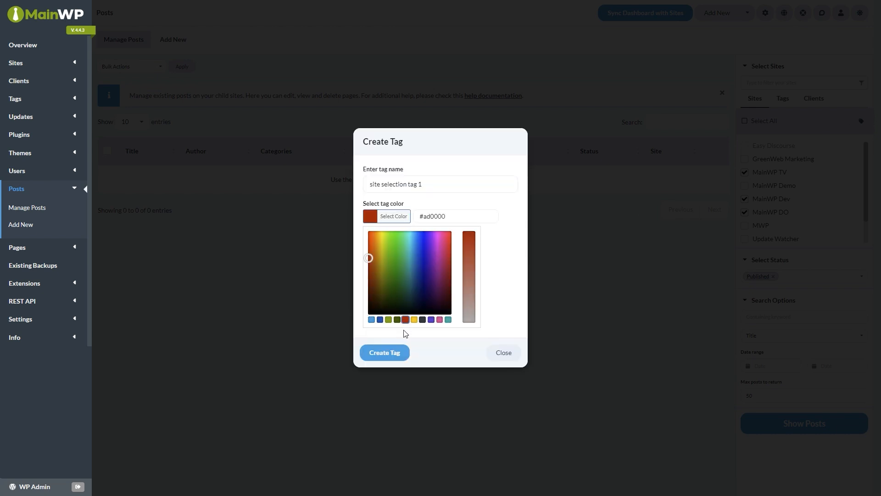
{"action": "left_click", "coordinate": [502, 353]}
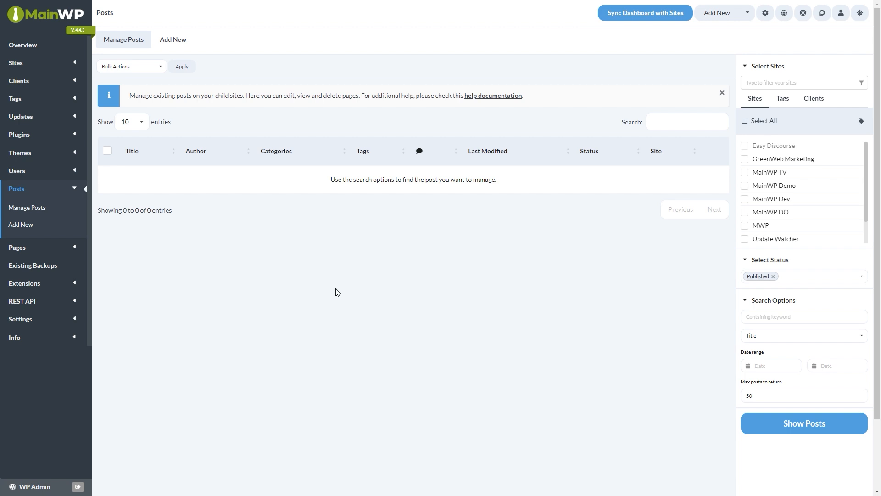
{"action": "left_click", "coordinate": [19, 134]}
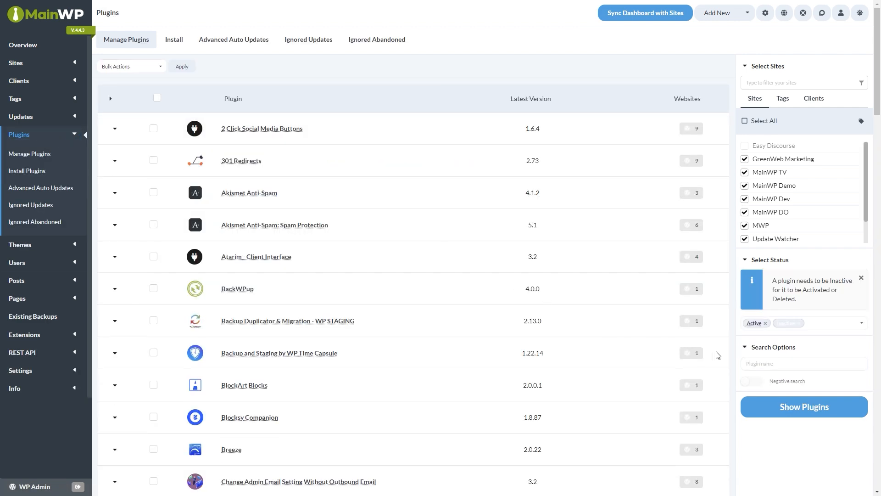
Search the chosen child sites for plugins matching 'classic editor'.
{"action": "type", "text": "class"}
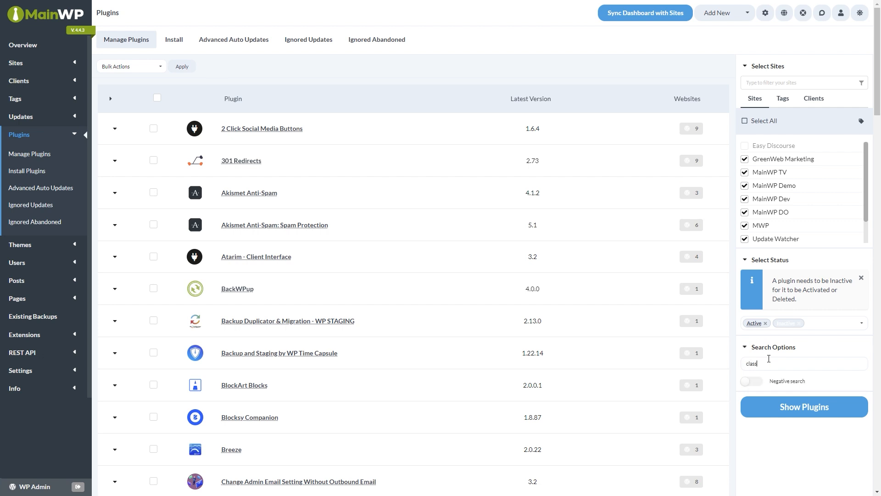
{"action": "left_click", "coordinate": [804, 407]}
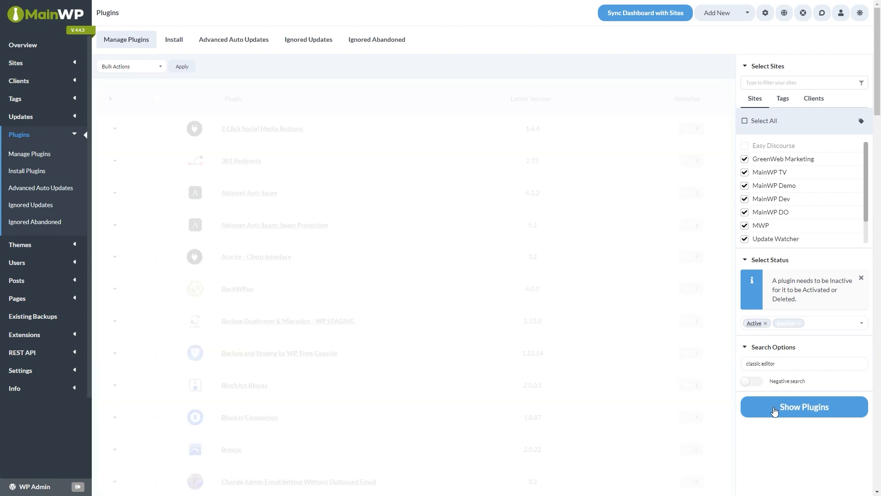
{"action": "left_click", "coordinate": [803, 407]}
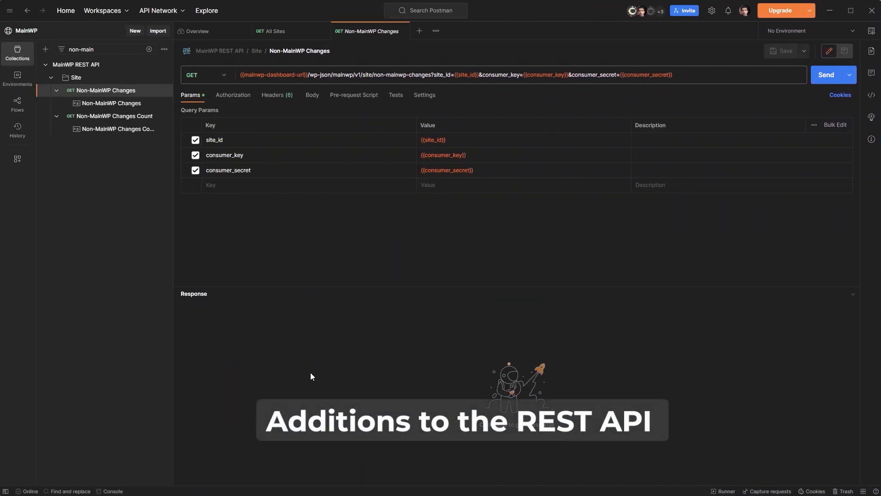
{"action": "mouse_move", "coordinate": [449, 315]}
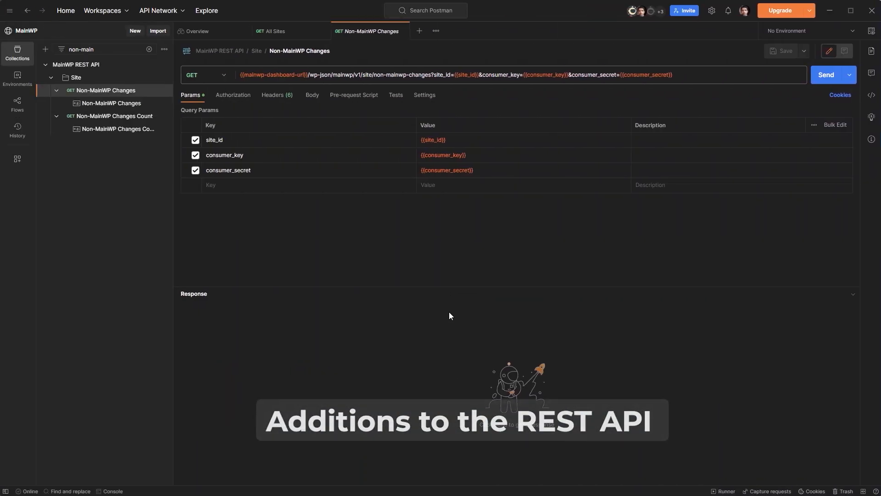
Send the Non-MainWP Changes request, review the JSON list, then send the Changes Count request.
{"action": "left_click", "coordinate": [826, 74]}
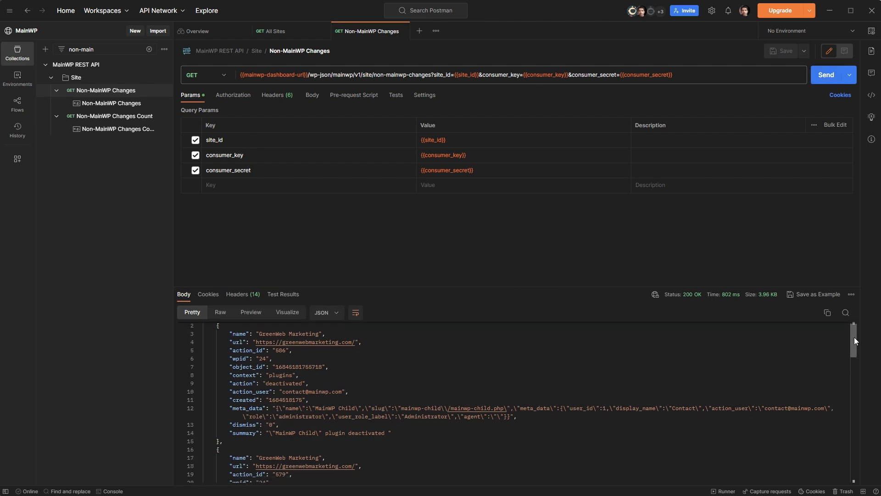
{"action": "scroll", "scroll_direction": "down", "scroll_amount": 3}
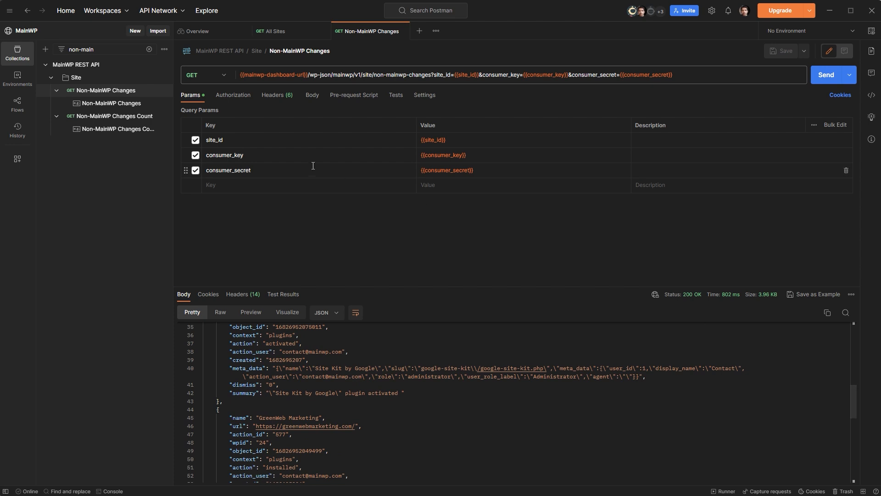
{"action": "left_click", "coordinate": [114, 116]}
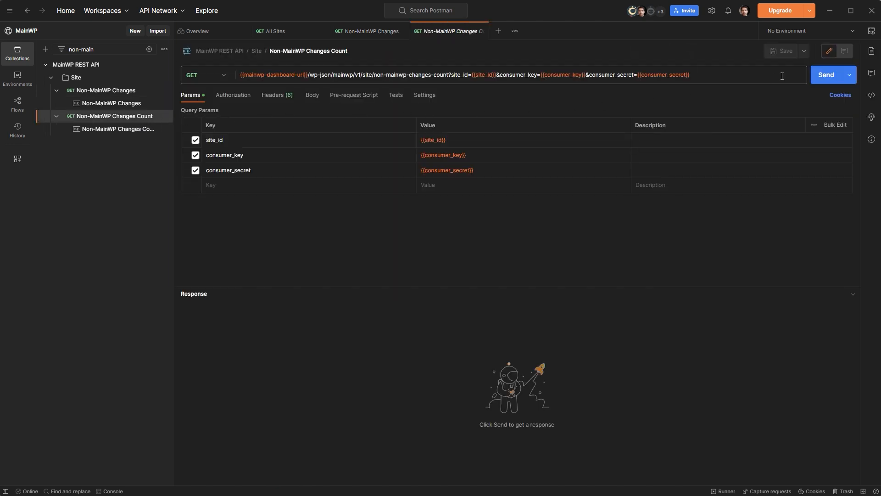
{"action": "left_click", "coordinate": [827, 75]}
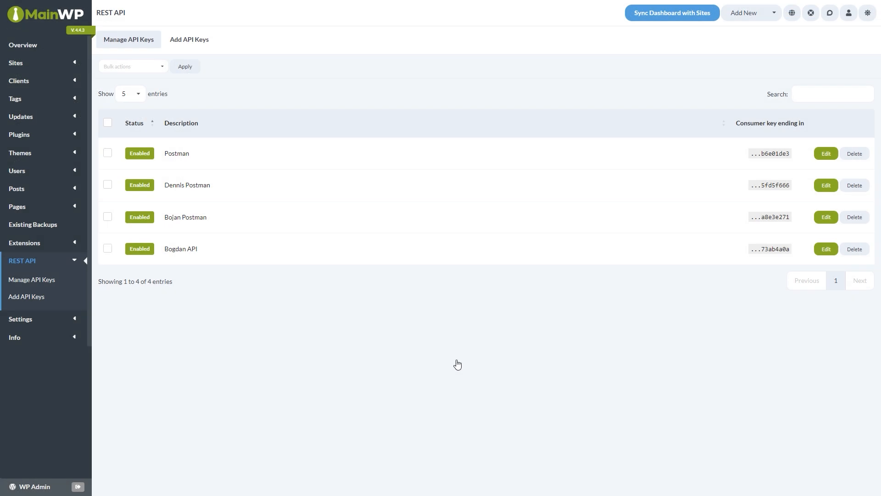
Generate a new API key pair, then edit the Postman key to see its consumer key ending.
{"action": "left_click", "coordinate": [189, 40]}
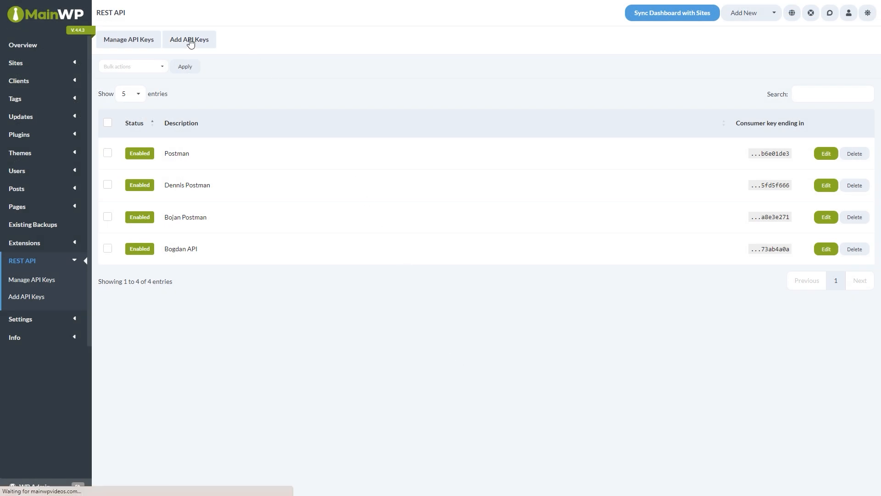
{"action": "left_click", "coordinate": [189, 40]}
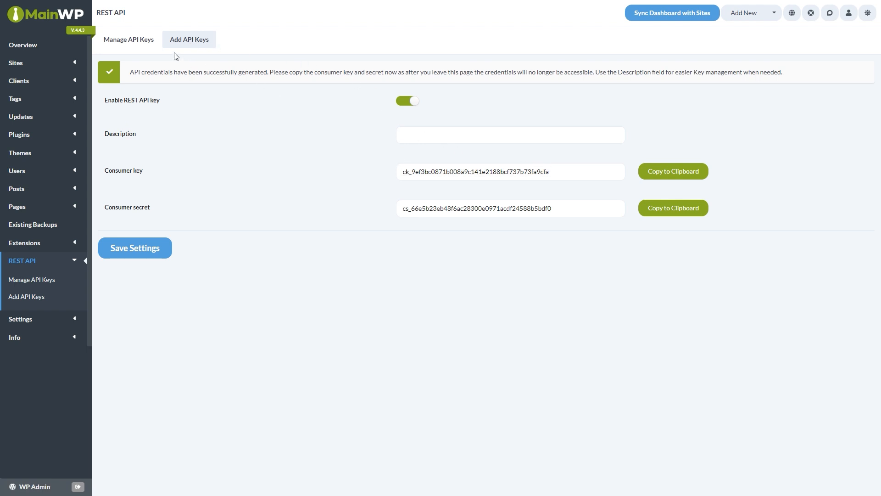
{"action": "left_click", "coordinate": [128, 39]}
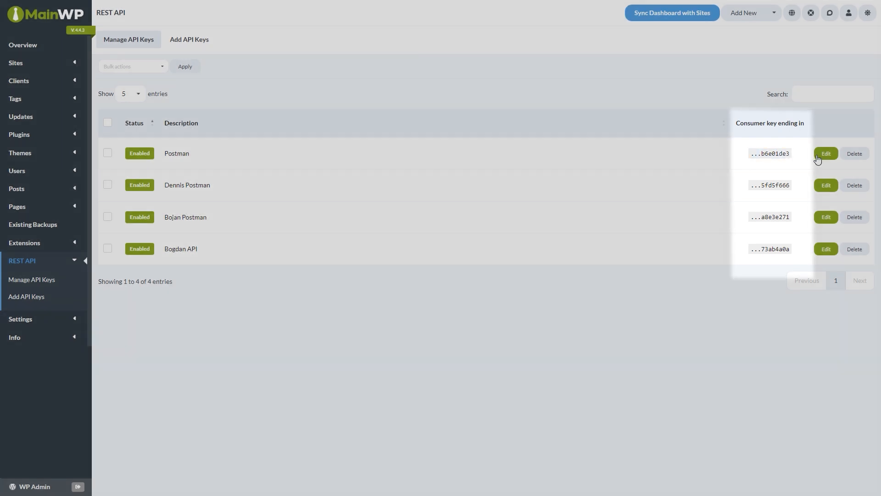
{"action": "left_click", "coordinate": [825, 154]}
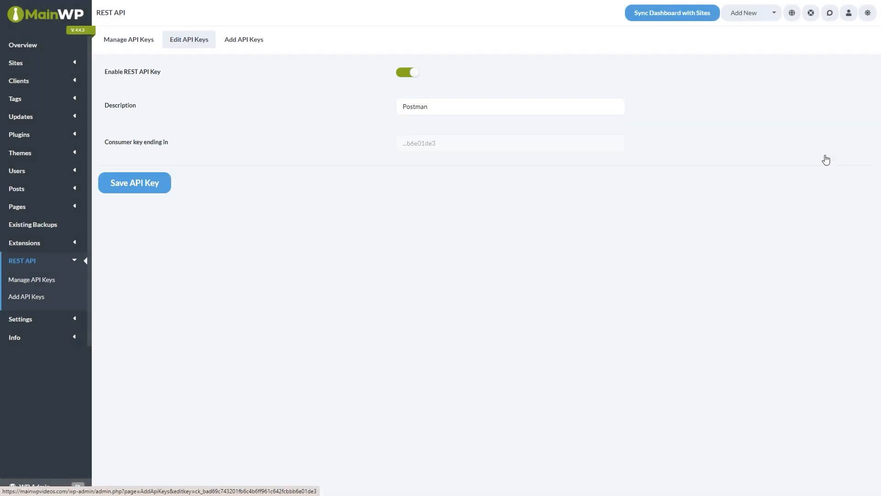
{"action": "mouse_move", "coordinate": [444, 146]}
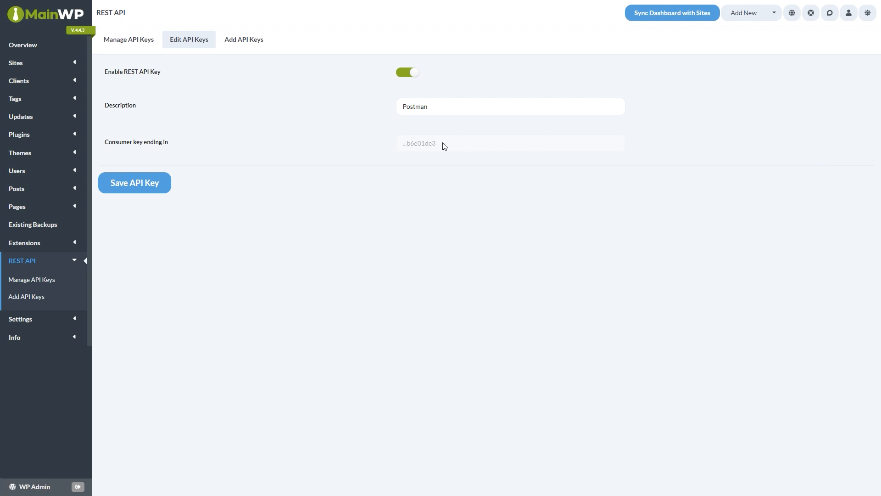
{"action": "left_click", "coordinate": [16, 62]}
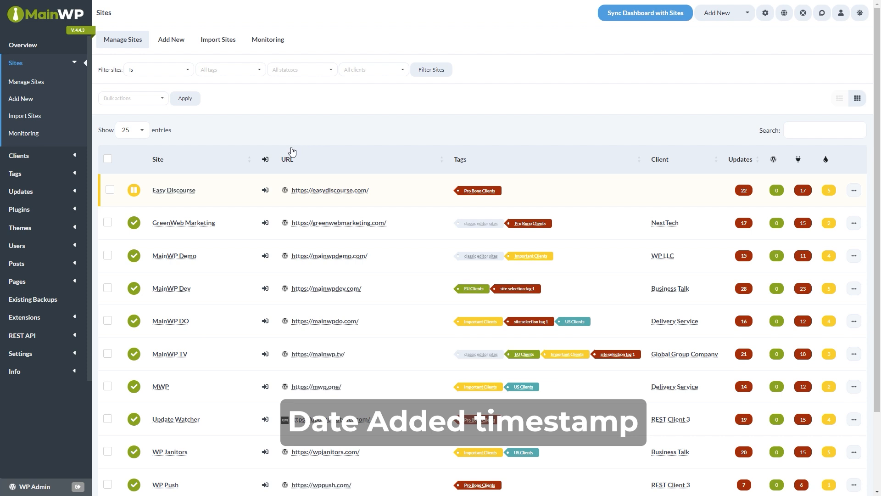
{"action": "mouse_move", "coordinate": [184, 222]}
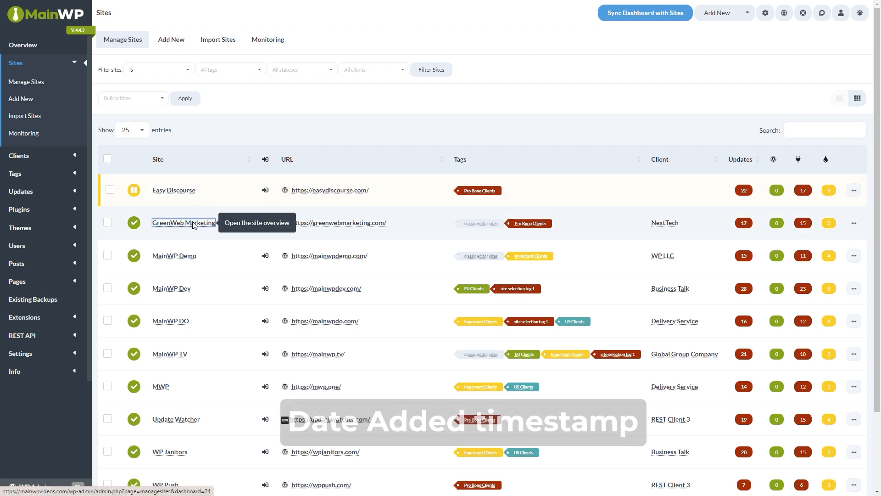
Set GreenWeb Marketing's added date to 2023-04-03 in its Edit settings.
{"action": "left_click", "coordinate": [183, 223]}
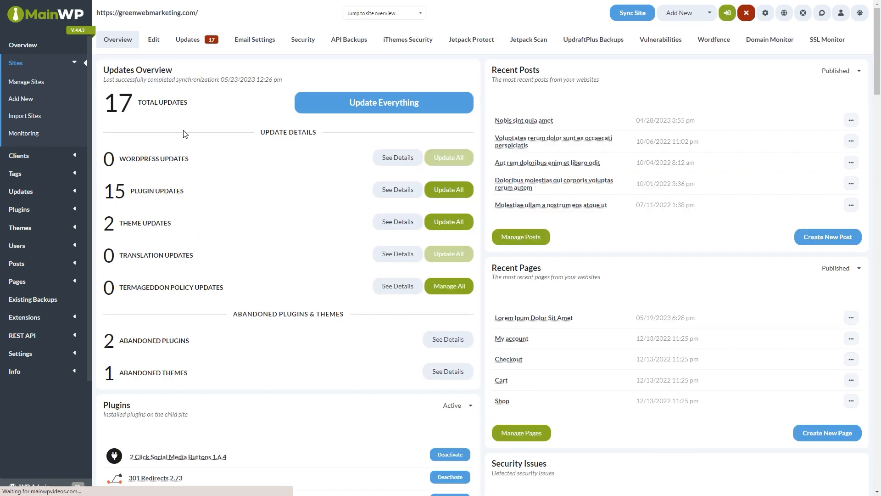
{"action": "left_click", "coordinate": [153, 40]}
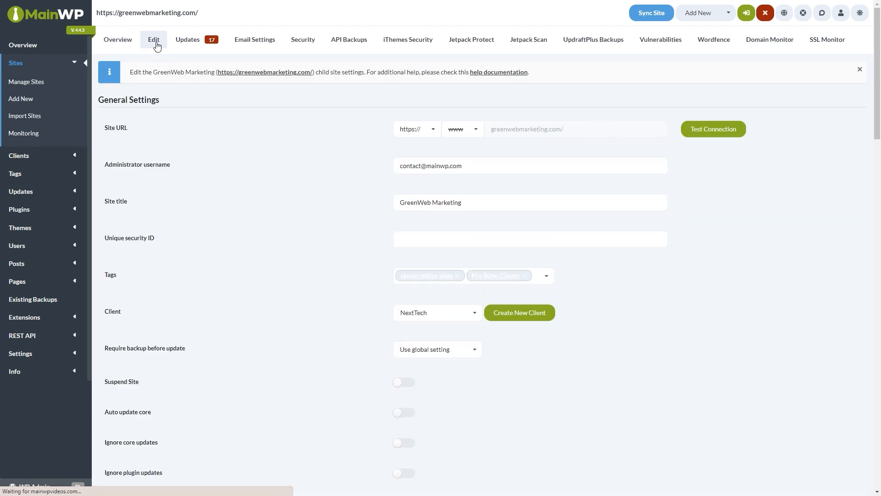
{"action": "scroll", "scroll_direction": "down", "scroll_amount": 3}
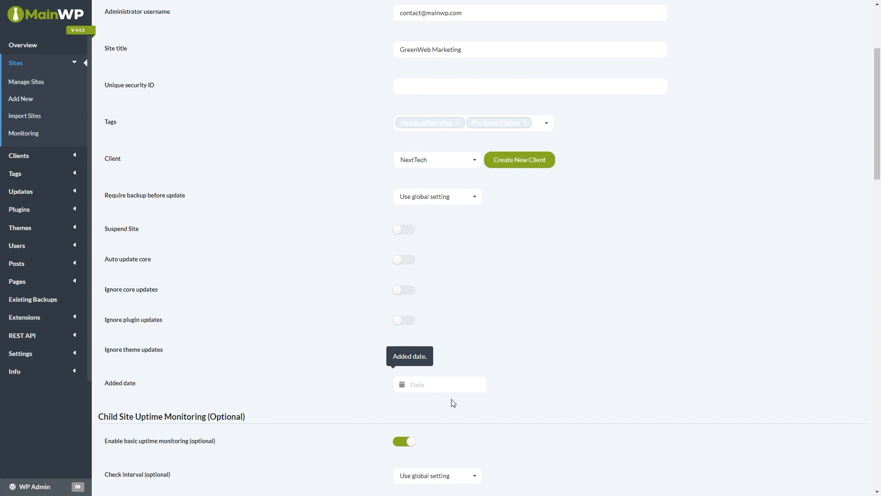
{"action": "left_click", "coordinate": [440, 385]}
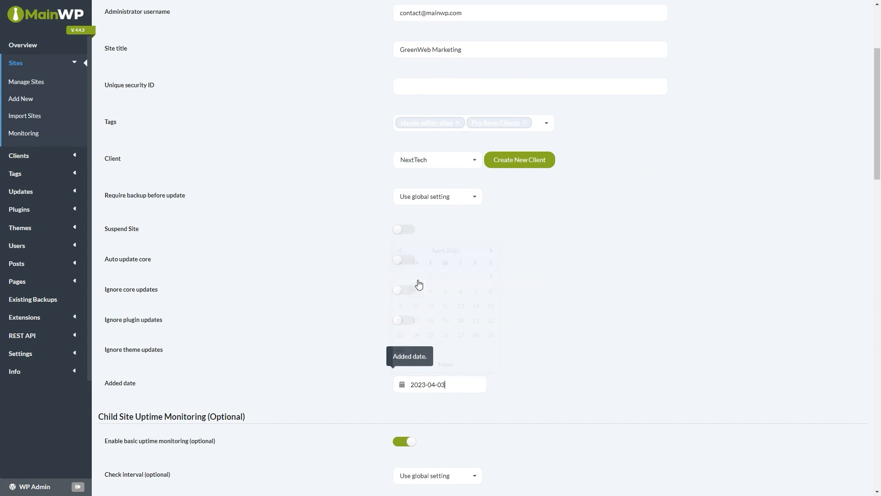
{"action": "scroll", "scroll_direction": "down", "scroll_amount": 3}
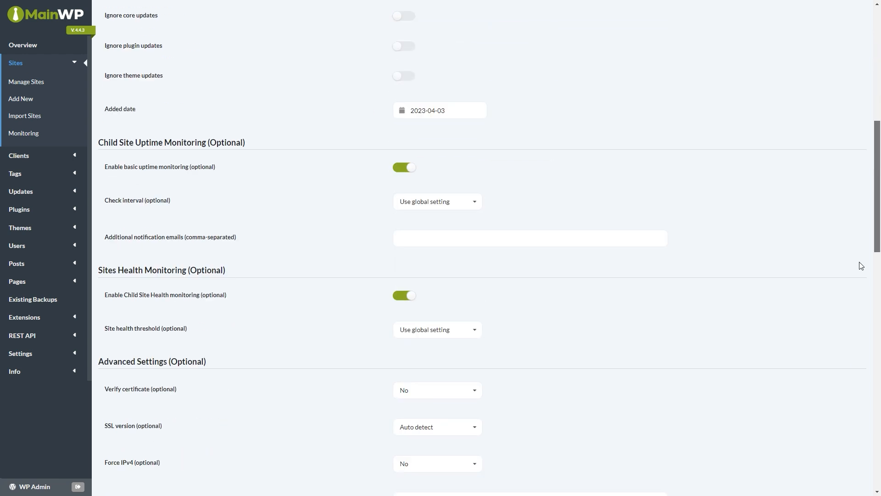
{"action": "scroll", "scroll_direction": "down", "scroll_amount": 3}
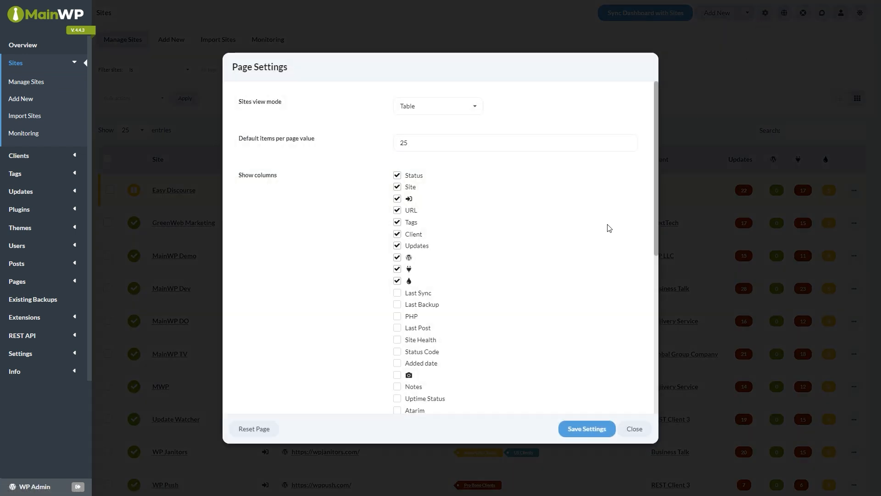
Tick the Added date checkbox under Show columns for the Manage Sites table.
{"action": "left_click", "coordinate": [398, 362]}
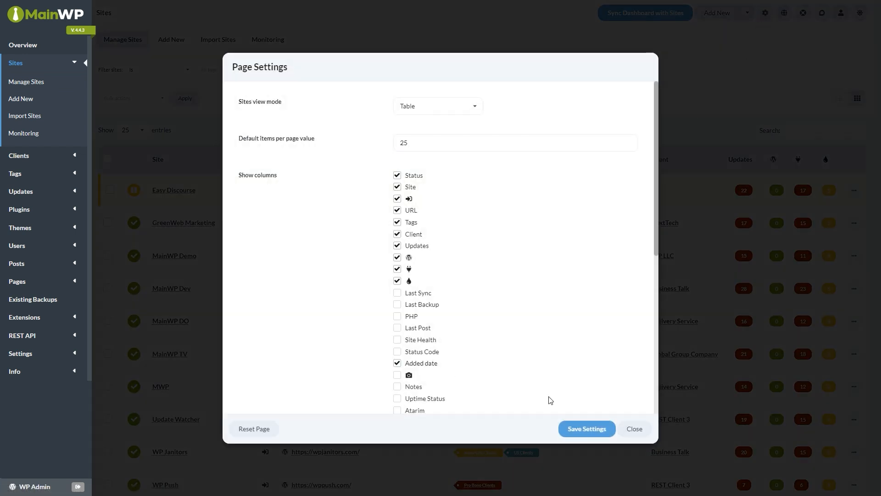